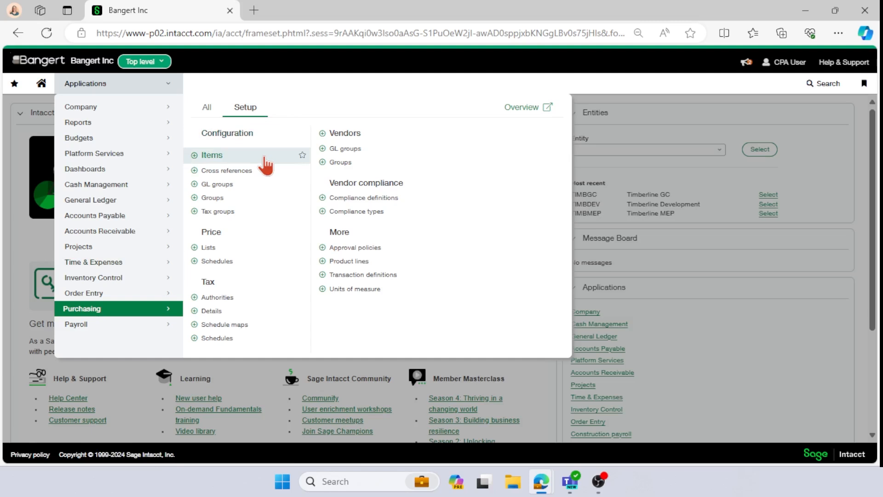
{"action": "mouse_move", "coordinate": [355, 211]}
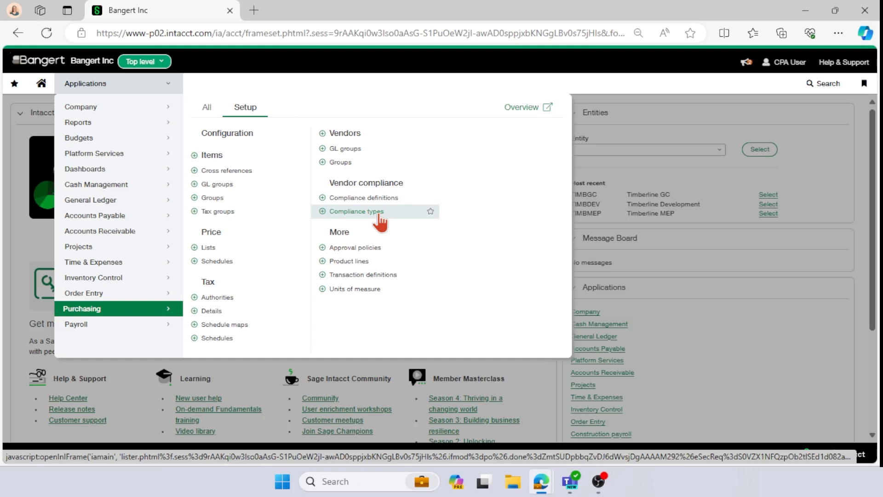
Step: Open Compliance definitions under Vendor compliance in Purchasing setup
{"action": "left_click", "coordinate": [364, 198]}
{"action": "type", "text": "Insura"}
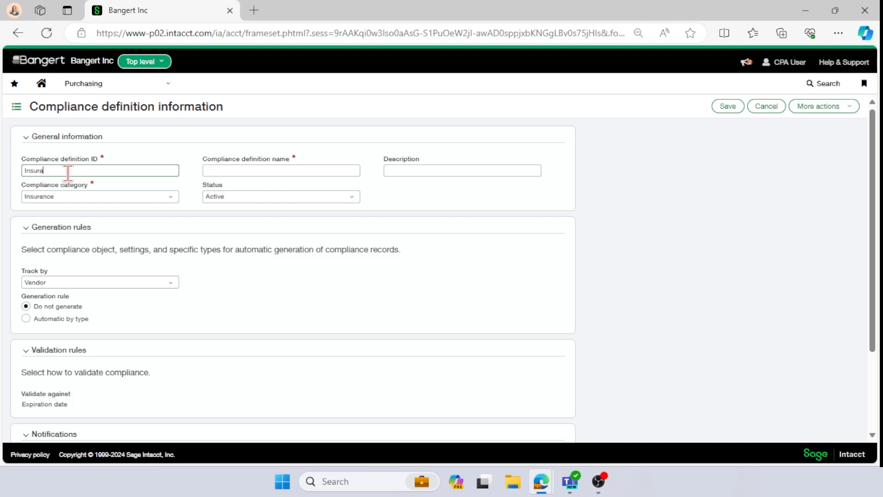
Step: Scroll down the new Insurance compliance definition form to its rules
{"action": "scroll", "scroll_direction": "down", "scroll_amount": 3}
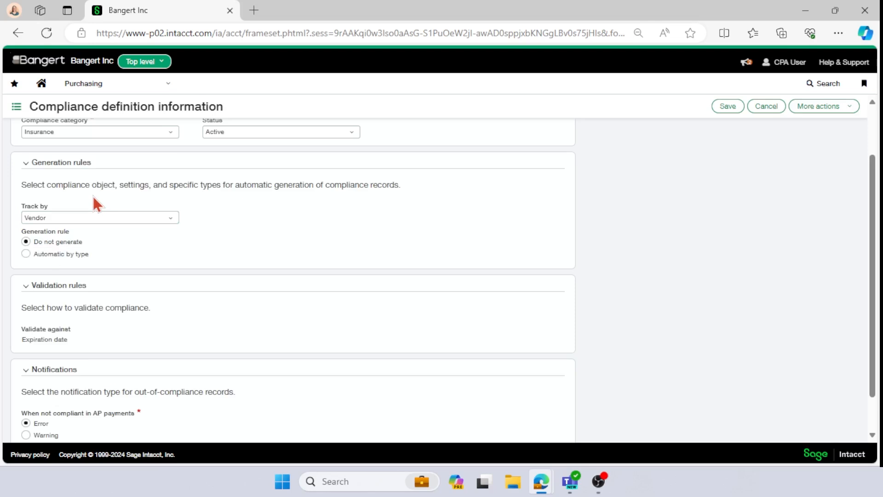
Step: Add Electrical and Masonry to the automatic-generation vendor type rows
{"action": "type", "text": "ele"}
{"action": "type", "text": "ma"}
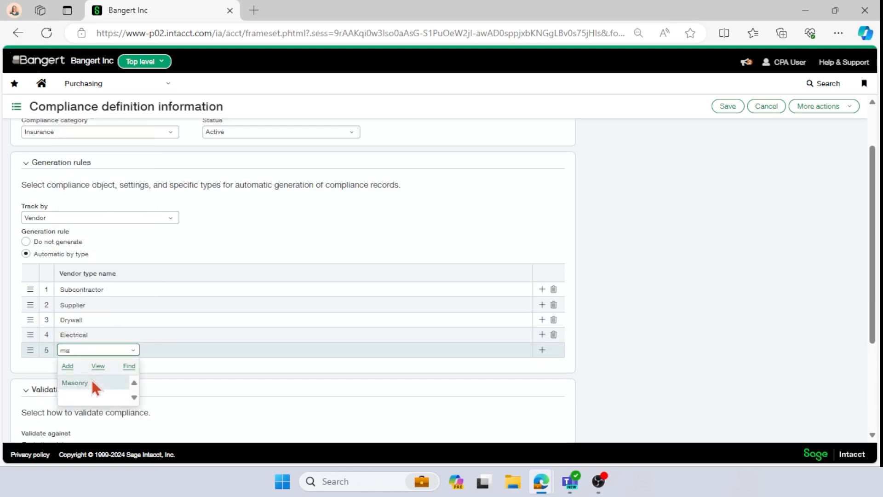
{"action": "left_click", "coordinate": [74, 382]}
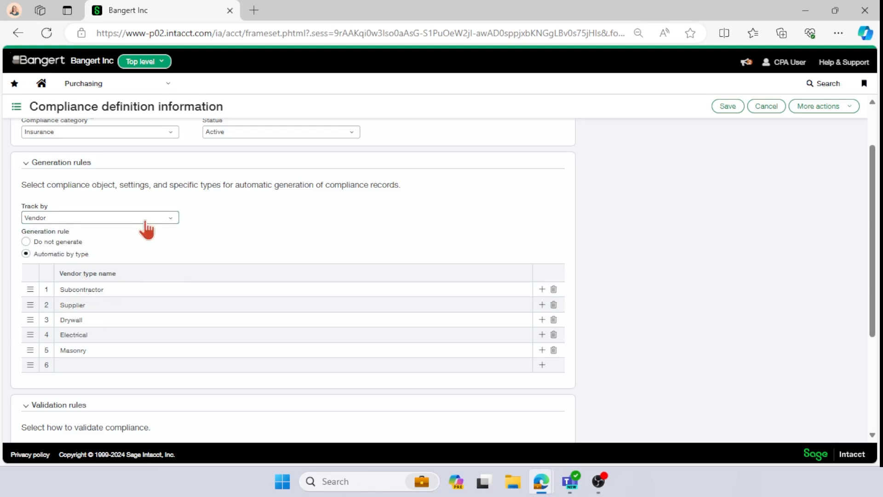
{"action": "scroll", "scroll_direction": "down", "scroll_amount": 3}
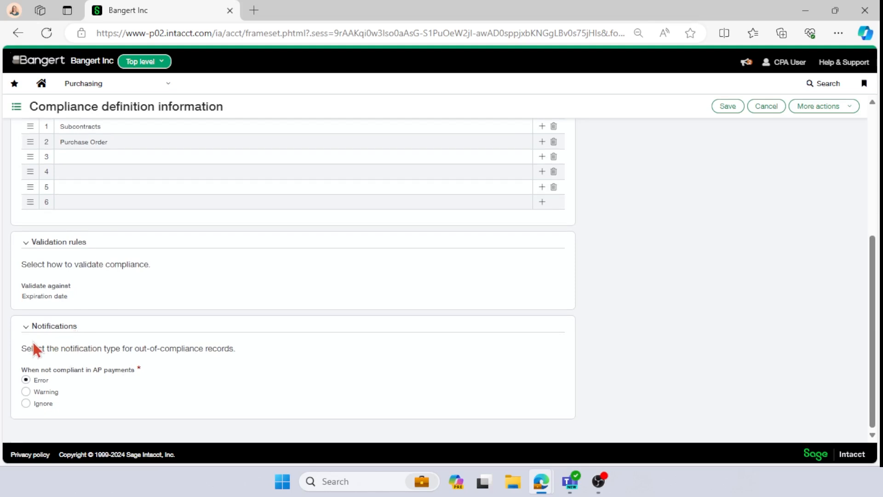